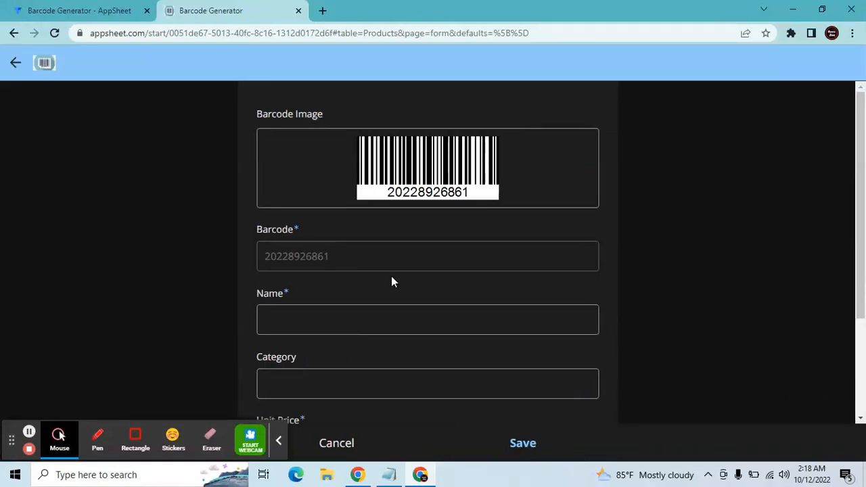
pyautogui.moveTo(356, 288)
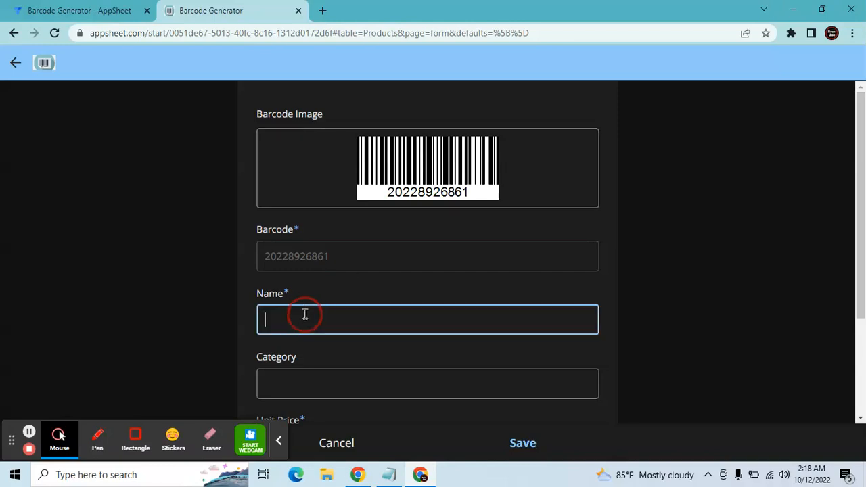
# Enter product name Iphone, category Phones and unit price 1230 on the form.
pyautogui.write('Iph')
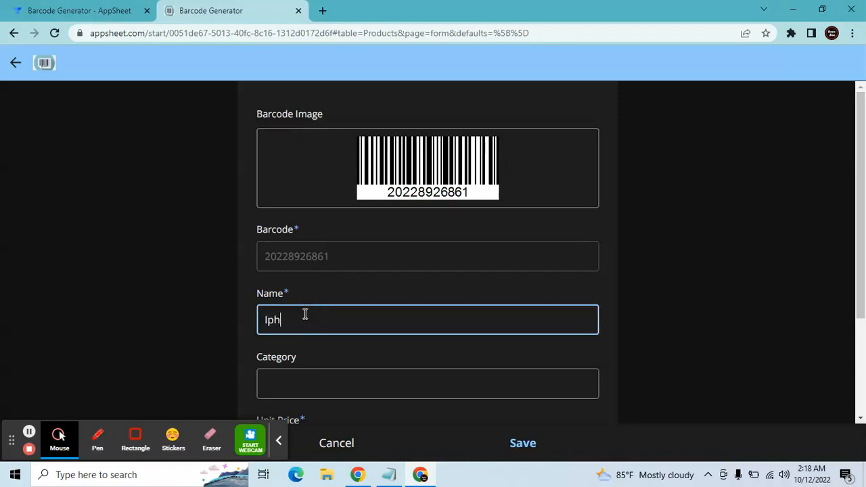
pyautogui.click(428, 384)
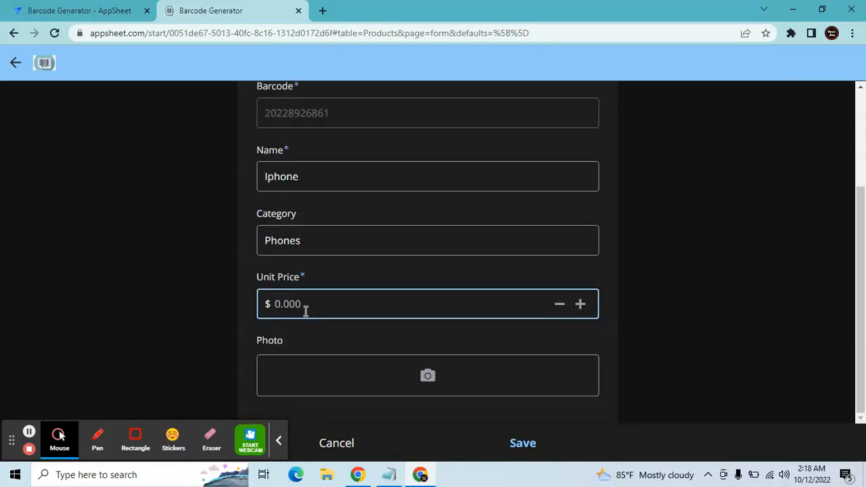
pyautogui.write('1230')
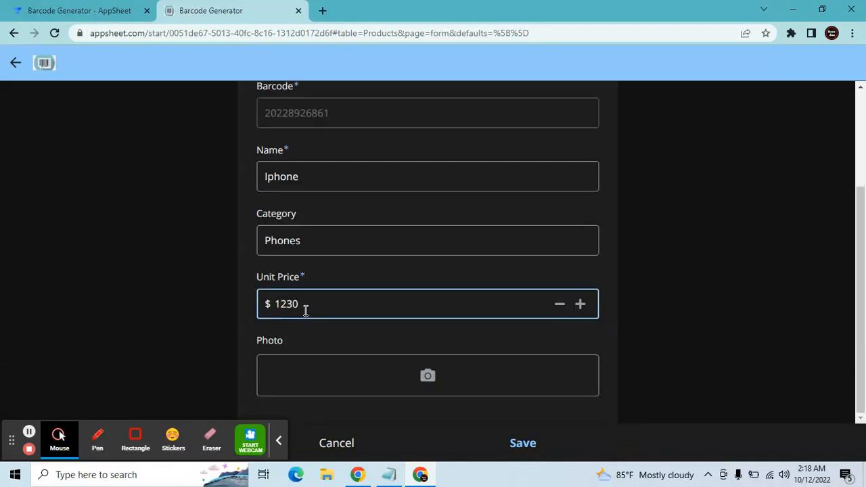
pyautogui.moveTo(376, 372)
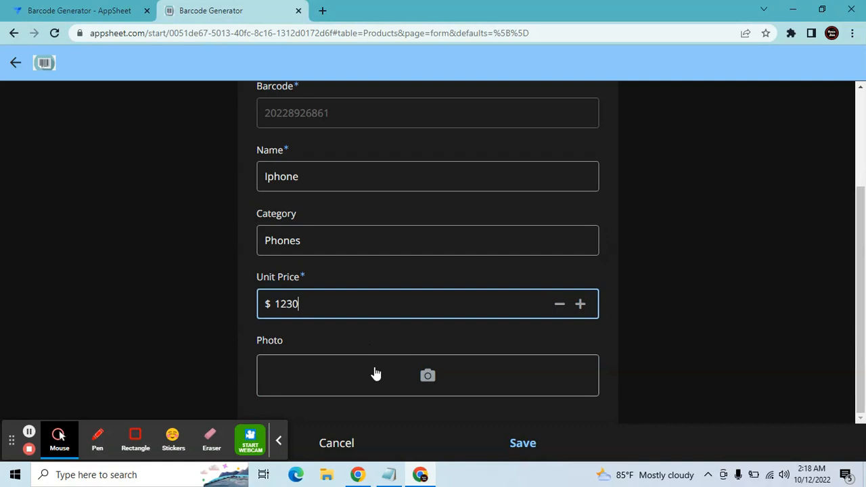
# Attach an Apple iPhone picture from the Mobile Shop folder as the product photo.
pyautogui.click(428, 375)
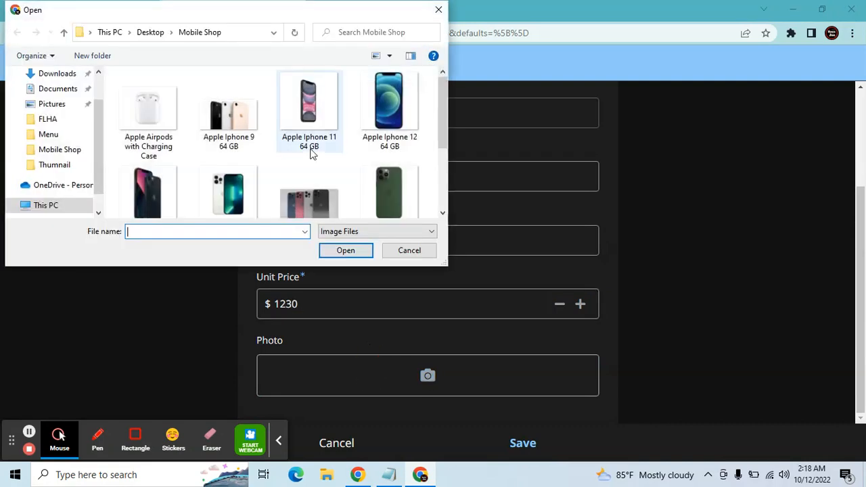
pyautogui.click(229, 108)
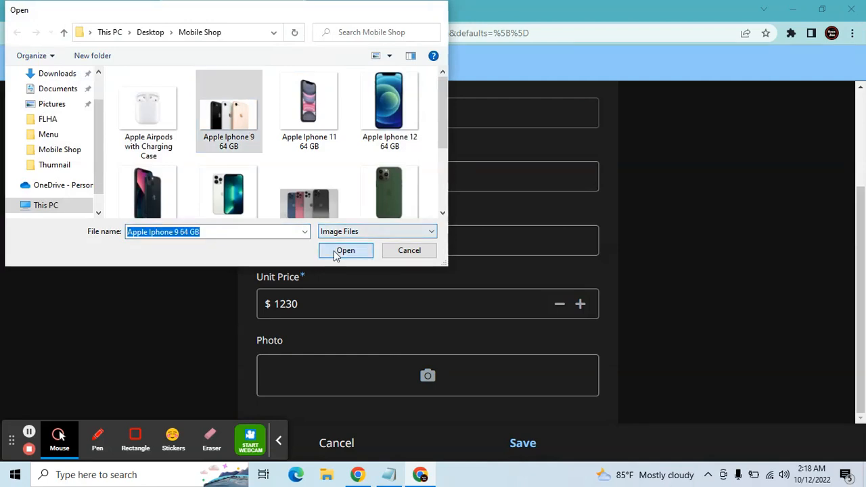
pyautogui.click(345, 250)
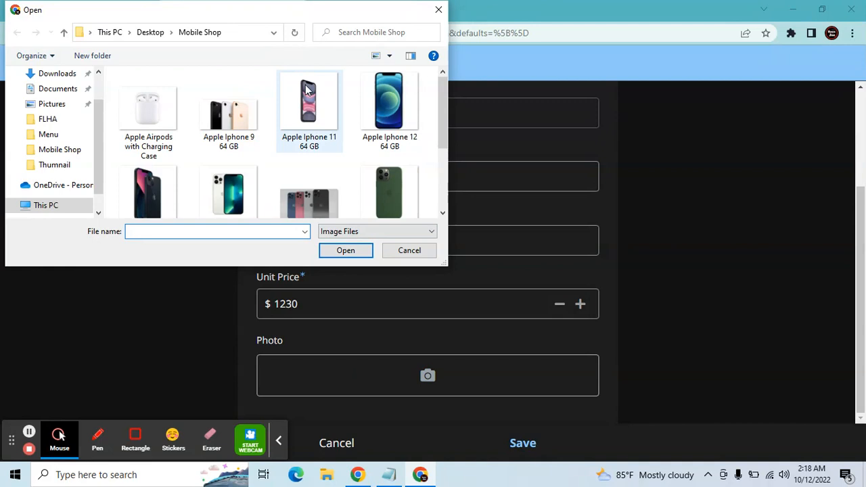
pyautogui.click(409, 250)
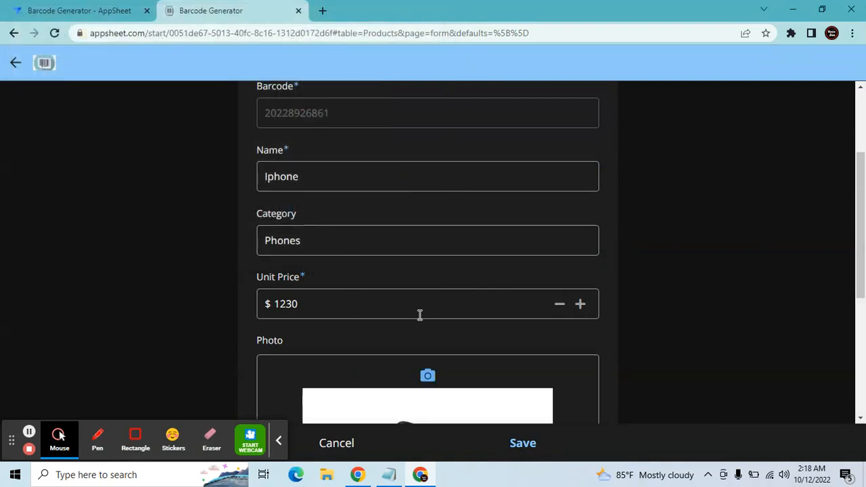
# Save the Iphone product, peek at a fresh form's new barcode, then discard it.
pyautogui.click(522, 442)
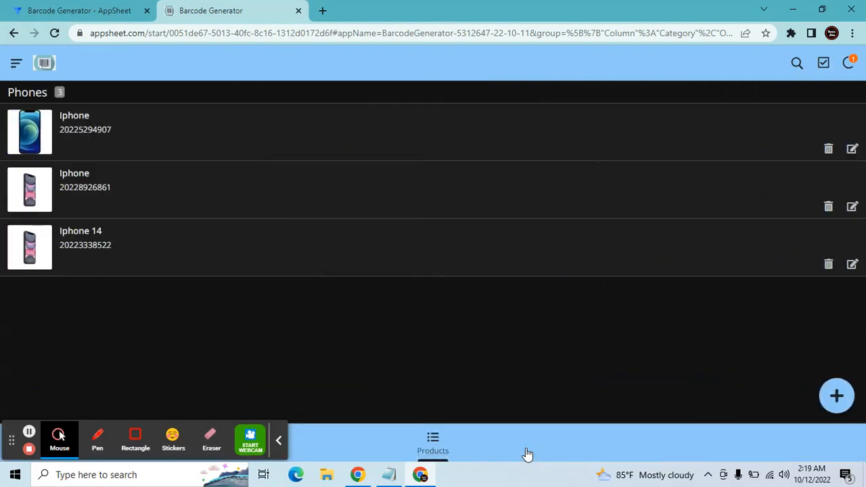
pyautogui.click(836, 395)
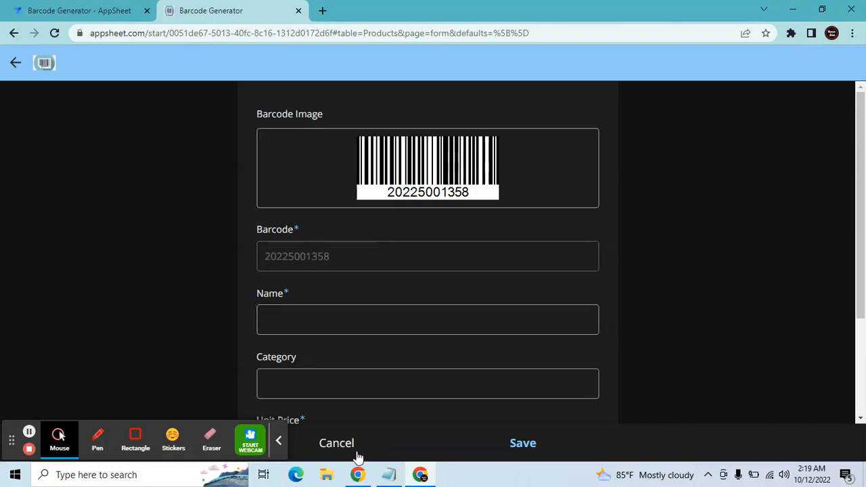
pyautogui.click(335, 444)
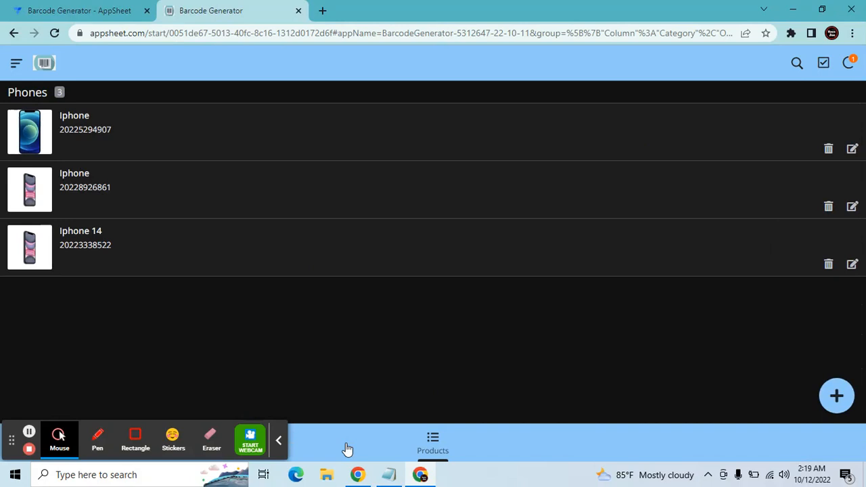
# Show the Products table's seven columns in the editor via Data > Tables > View Columns.
pyautogui.click(81, 11)
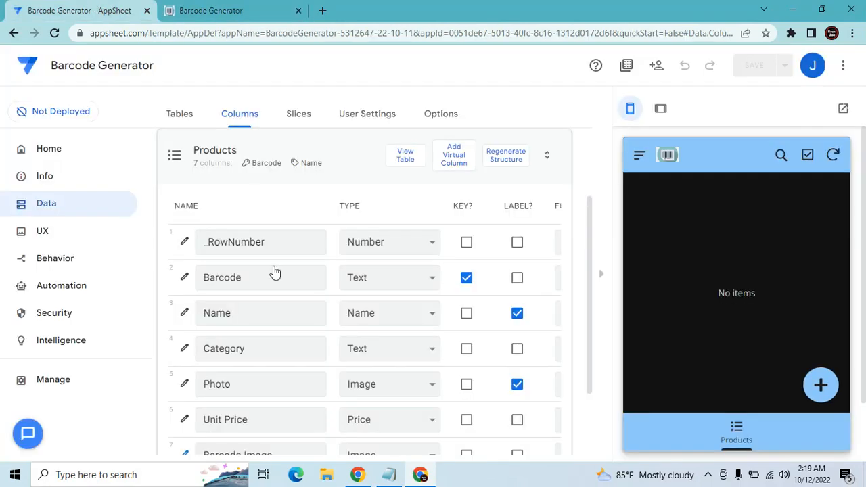
pyautogui.click(179, 113)
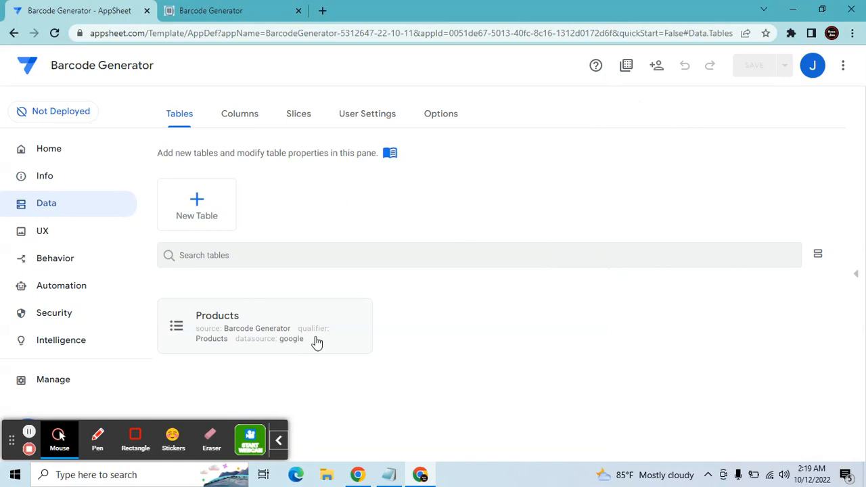
pyautogui.click(264, 326)
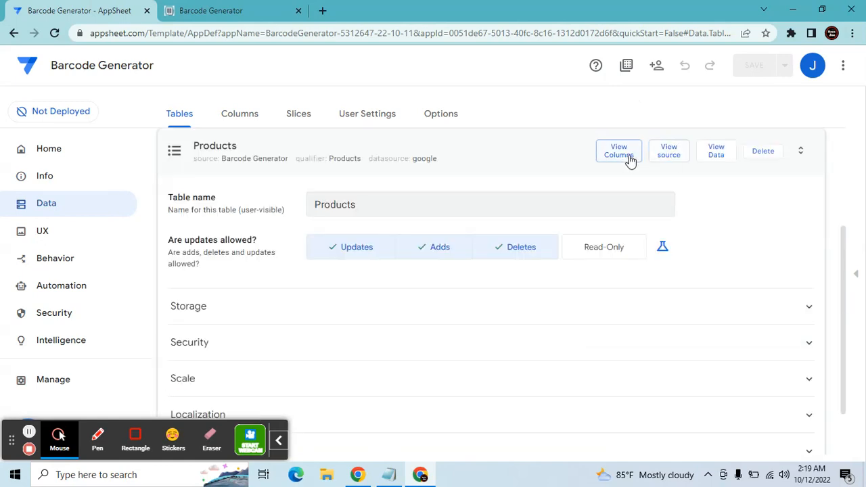
pyautogui.click(618, 150)
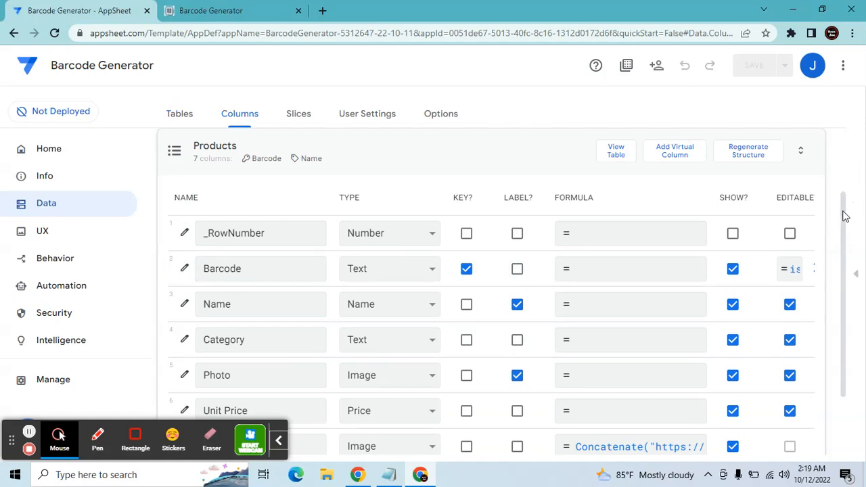
pyautogui.scroll(-3)
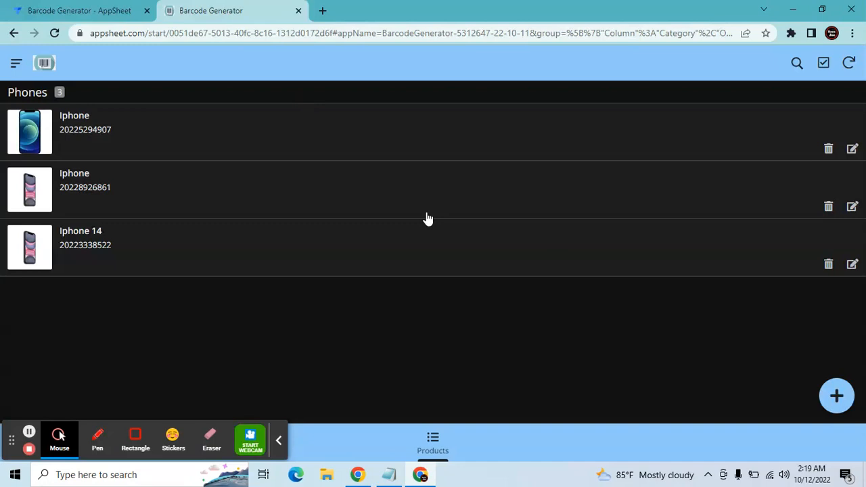
pyautogui.click(836, 395)
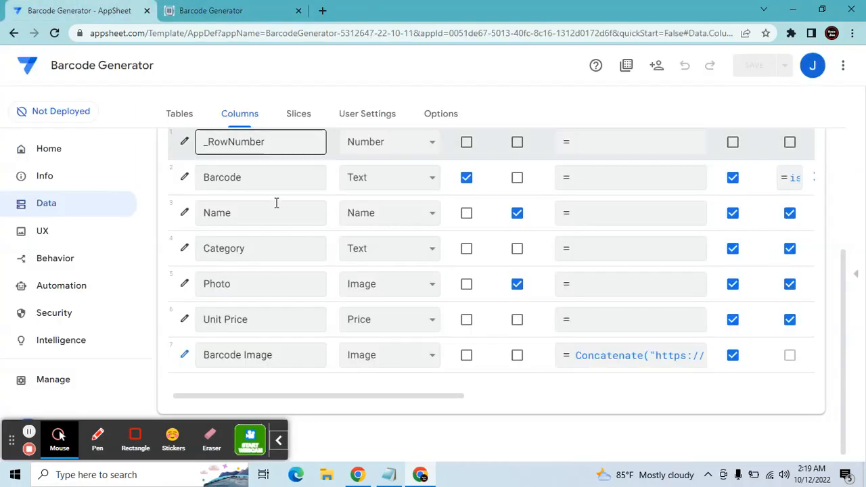
# Inspect the Barcode Image formula concatenating a barcode URL with the Barcode value, then close it unchanged.
pyautogui.click(679, 354)
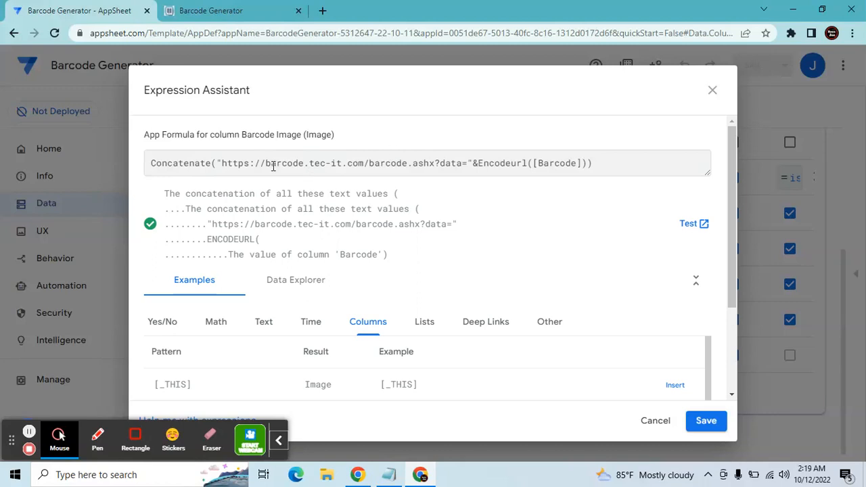
pyautogui.moveTo(470, 184)
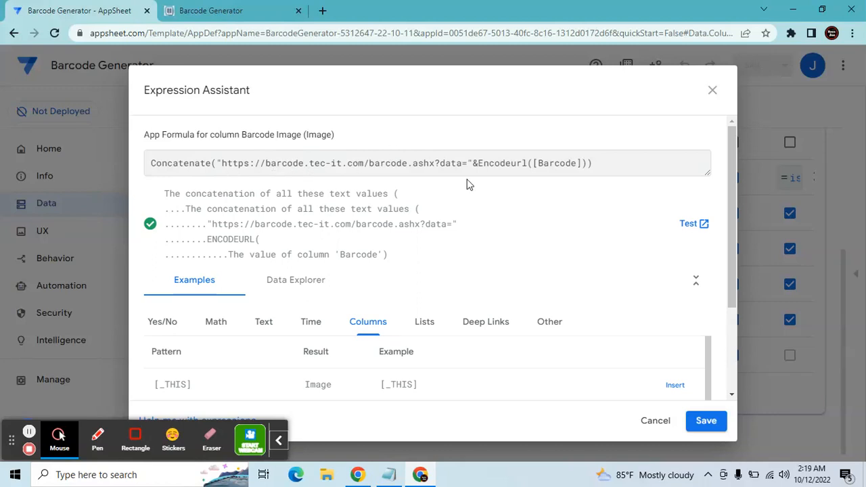
pyautogui.click(471, 162)
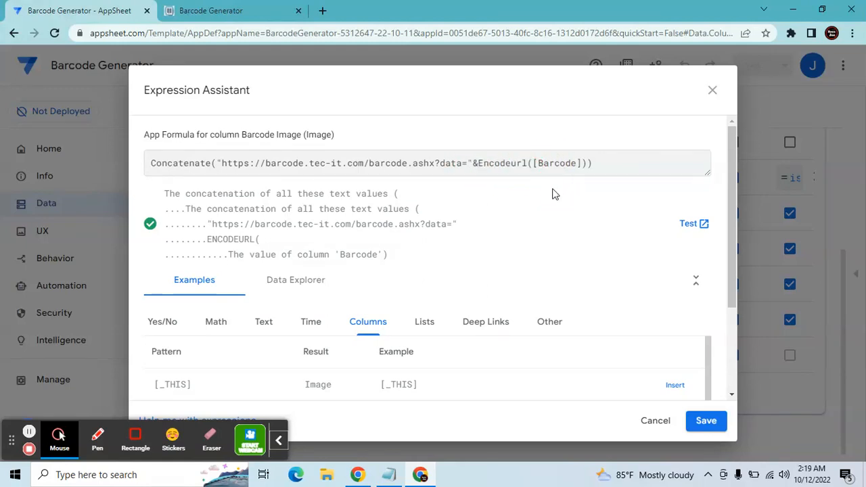
pyautogui.click(564, 168)
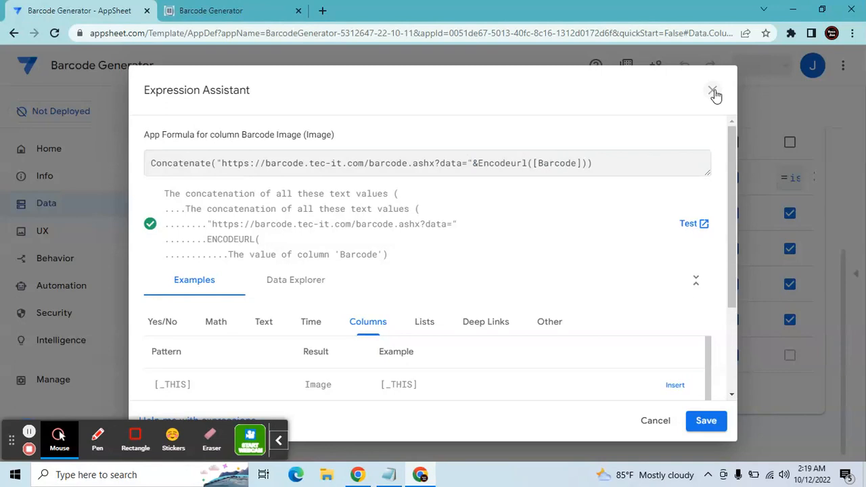
pyautogui.click(713, 92)
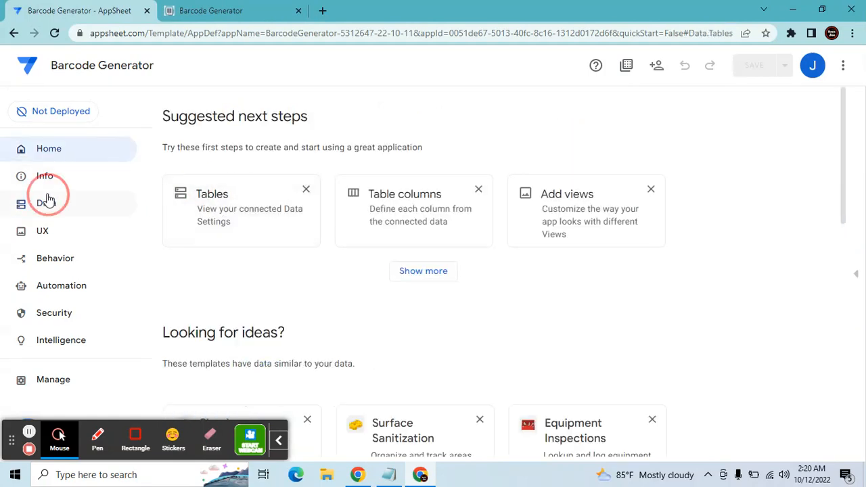
pyautogui.click(46, 203)
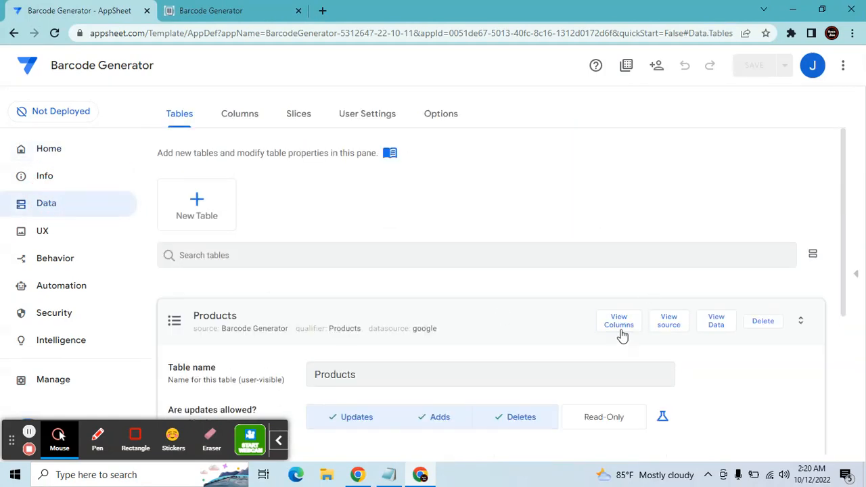
pyautogui.click(618, 321)
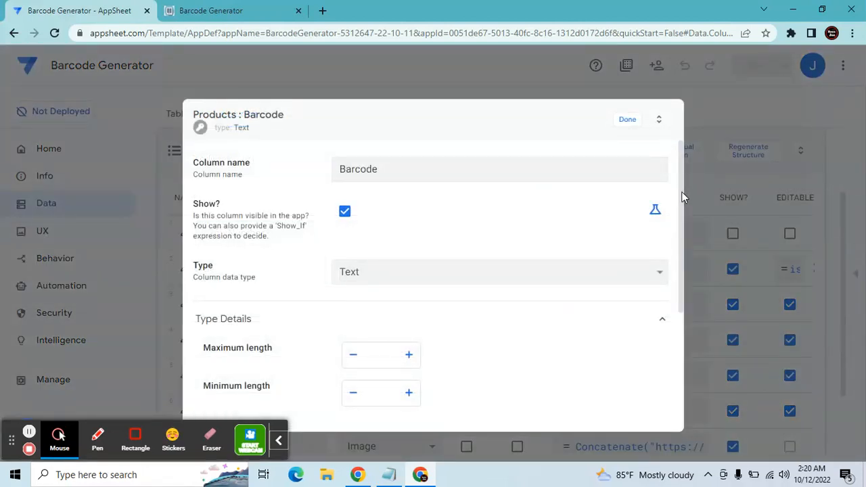
pyautogui.scroll(-3)
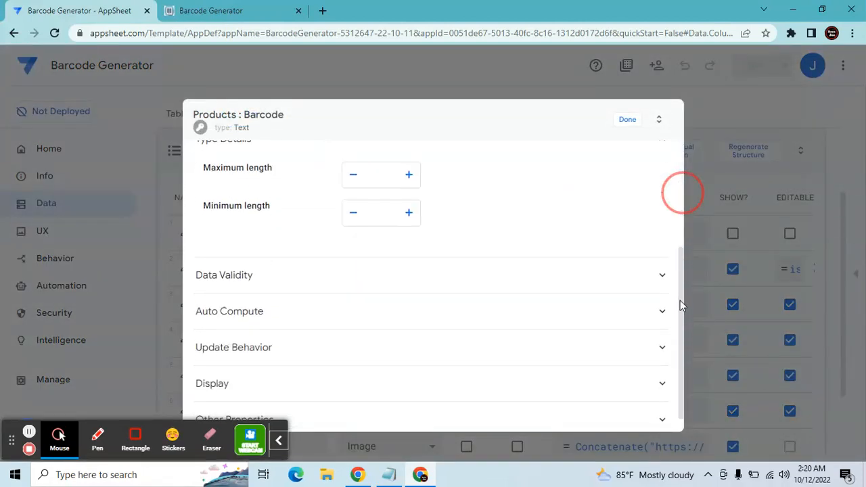
pyautogui.click(230, 311)
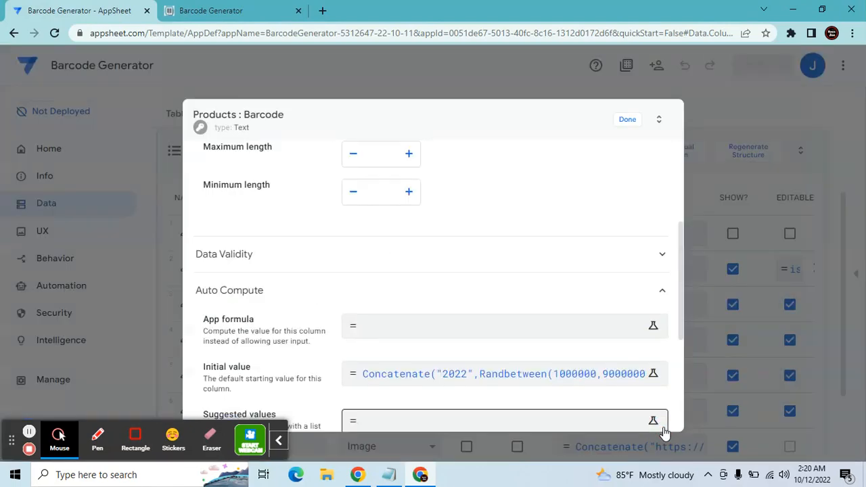
pyautogui.click(627, 119)
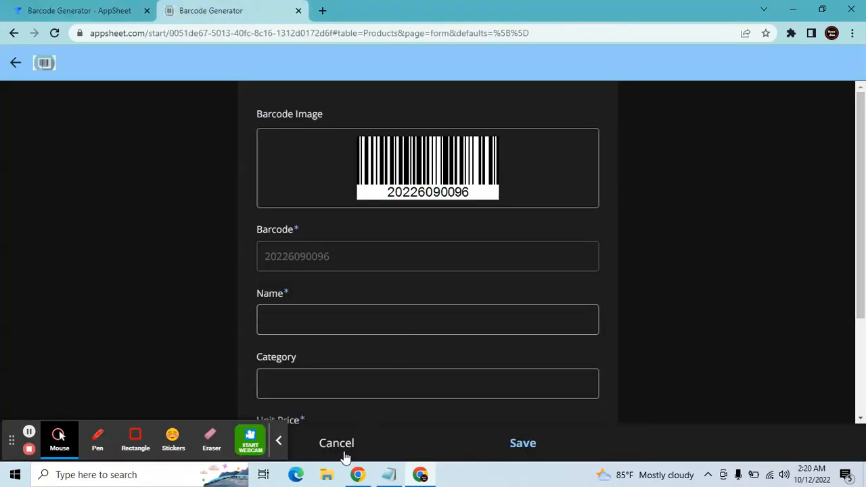
# Cancel the new product form and return to the Products columns list.
pyautogui.click(336, 444)
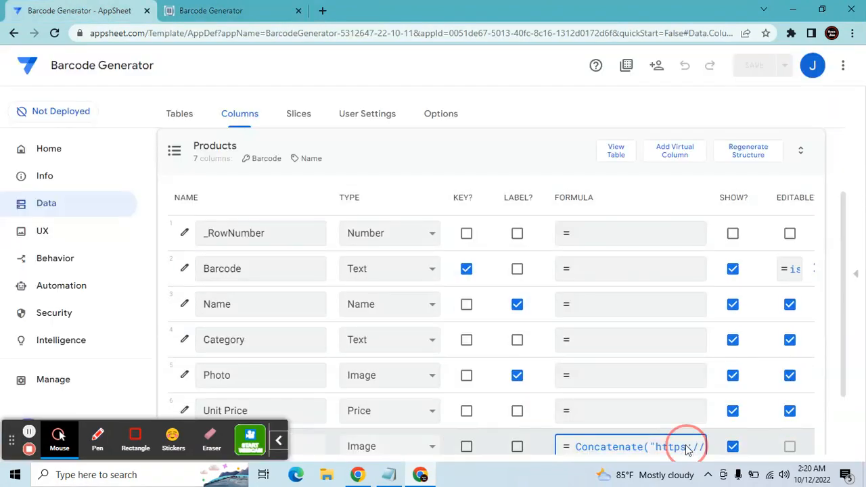
pyautogui.click(682, 446)
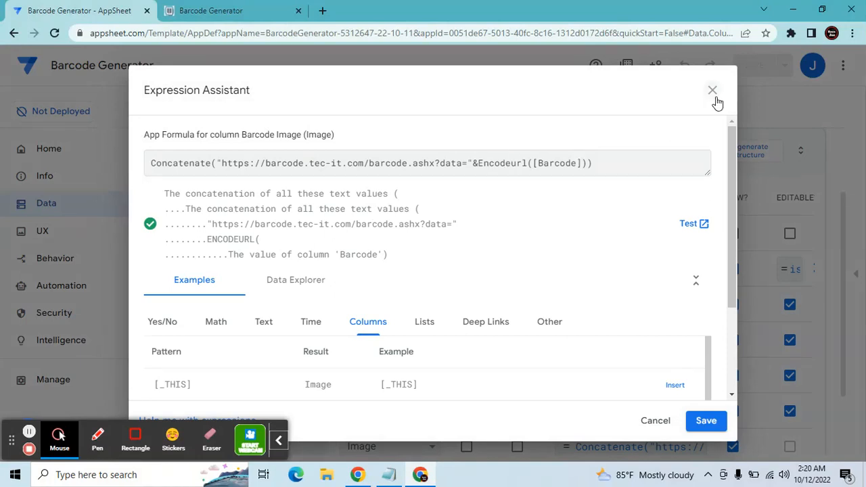
pyautogui.click(712, 90)
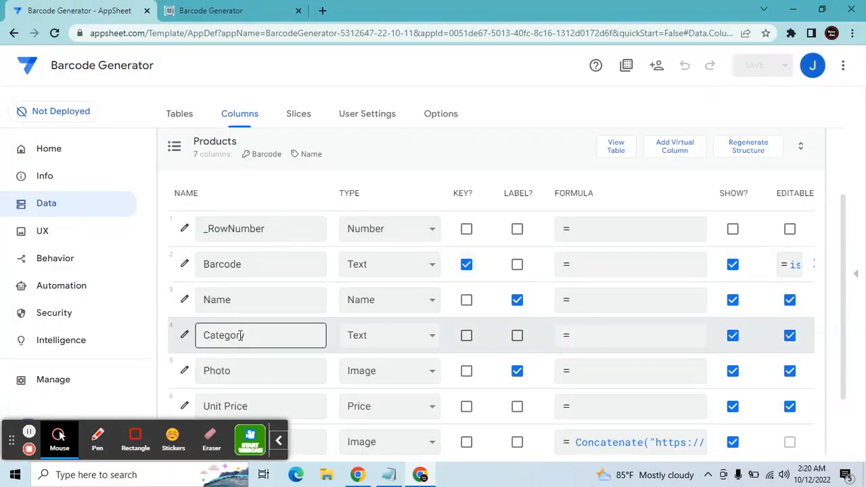